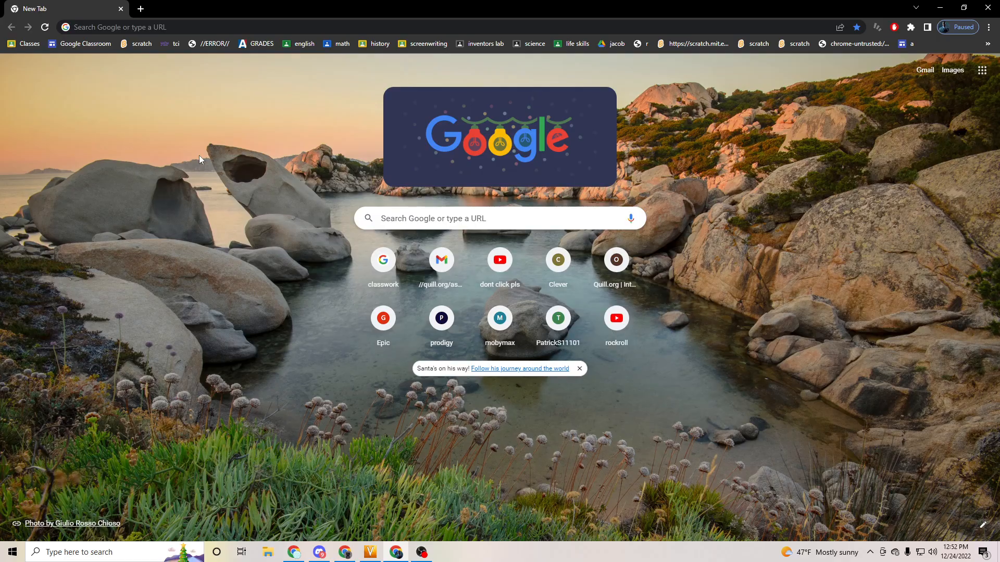
{"action": "mouse_move", "coordinate": [920, 38]}
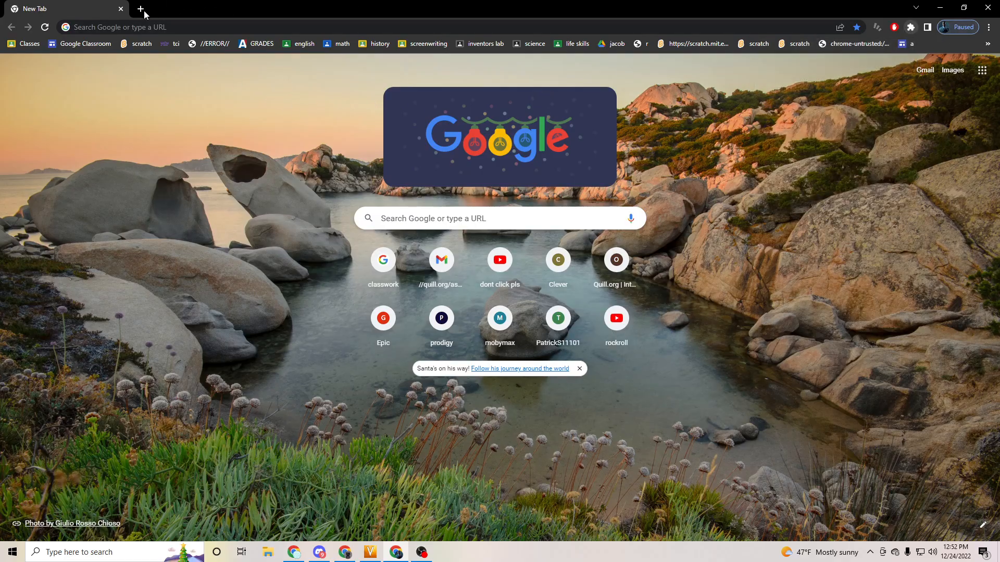
{"action": "mouse_move", "coordinate": [260, 428]}
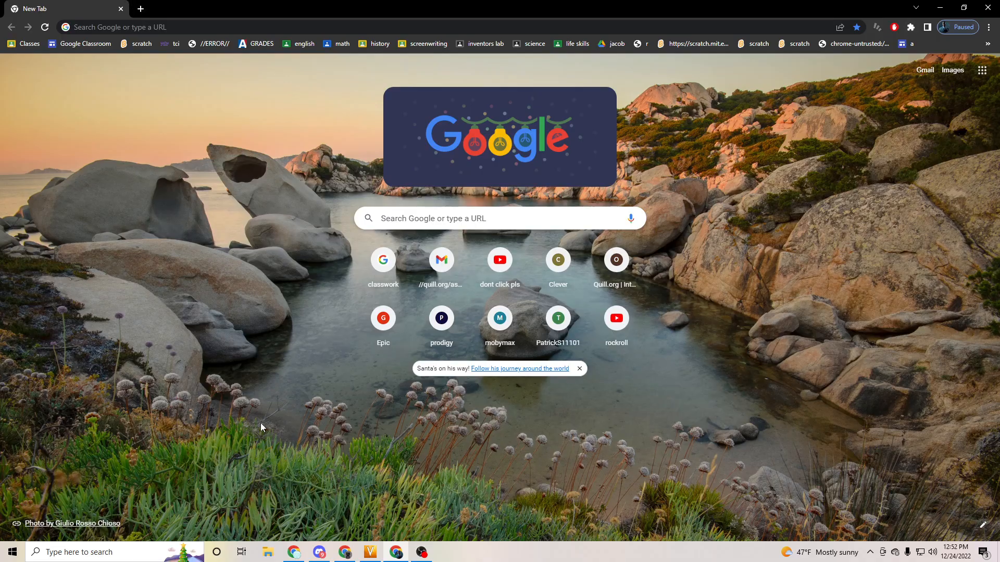
{"action": "mouse_move", "coordinate": [206, 550]}
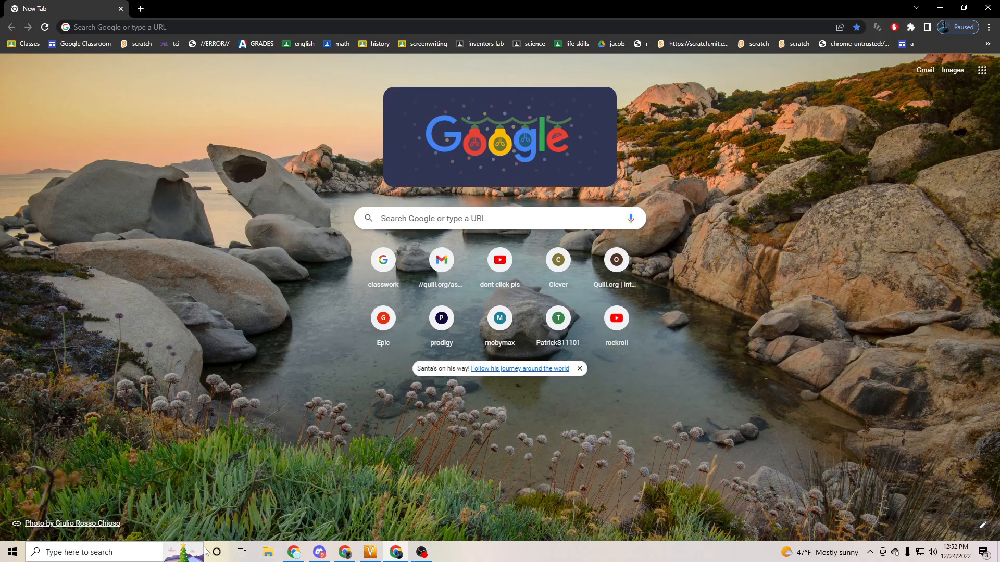
{"action": "mouse_move", "coordinate": [313, 168]}
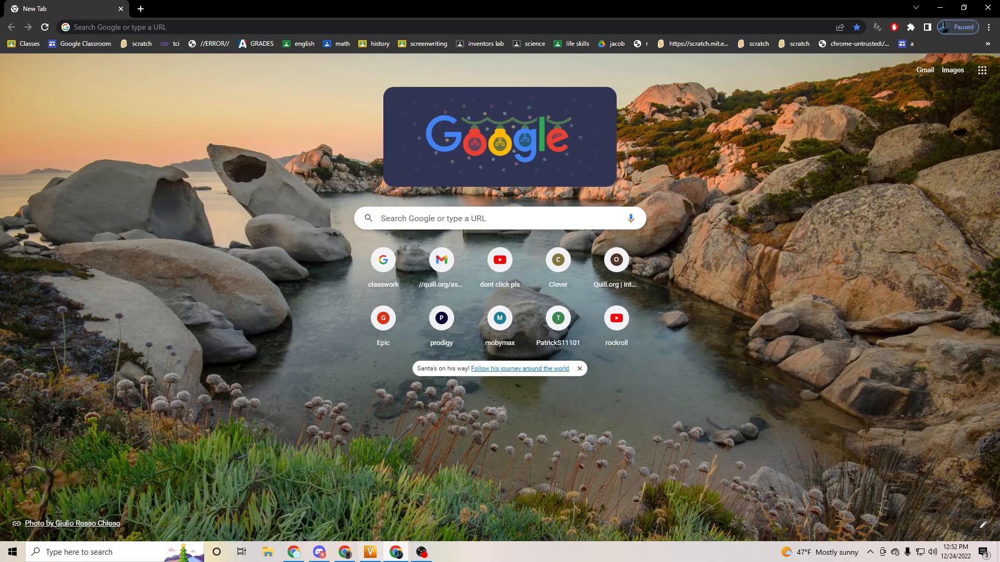
{"action": "mouse_move", "coordinate": [461, 503]}
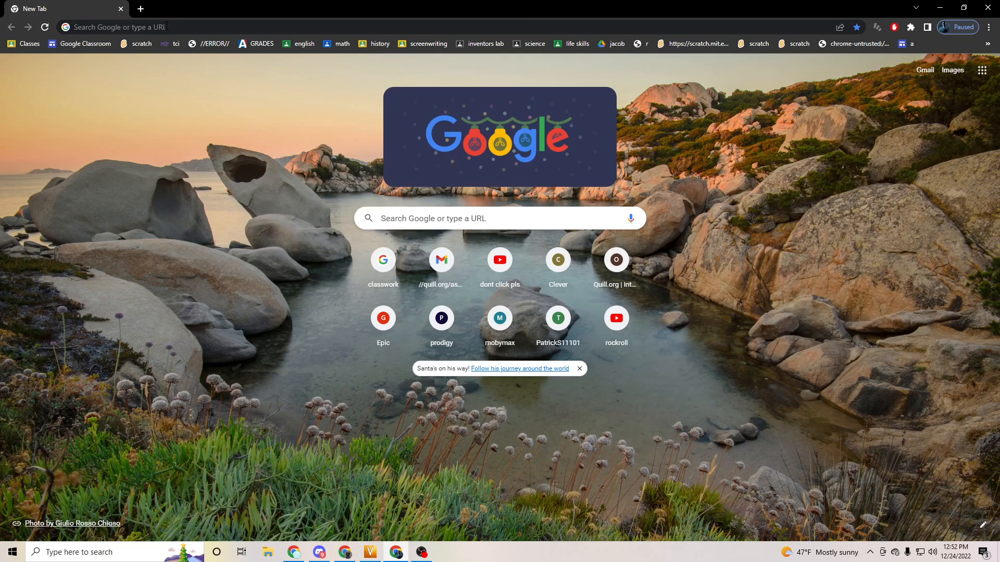
{"action": "mouse_move", "coordinate": [255, 90]}
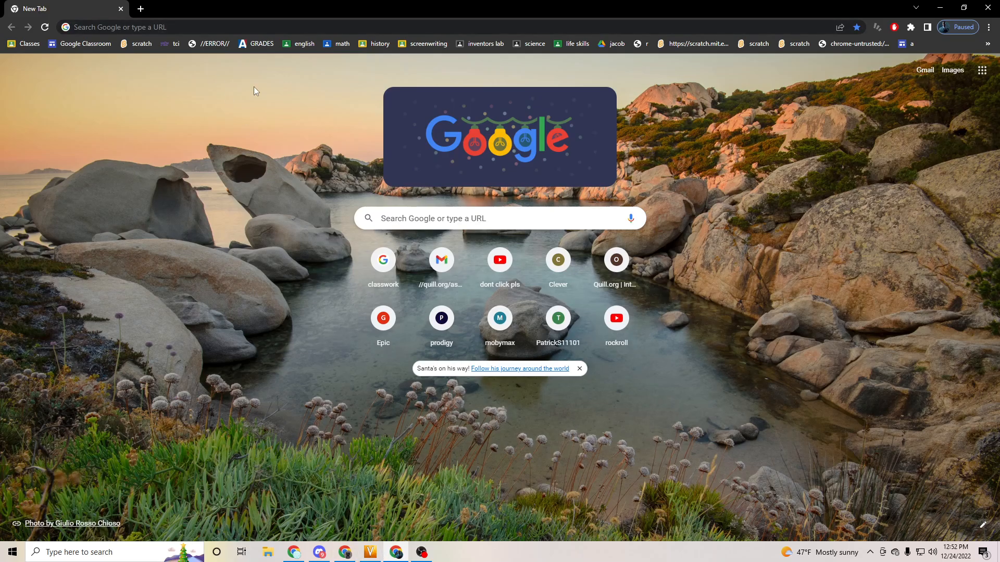
- Search Google for 'destroy securly' from the omnibox
{"action": "left_click", "coordinate": [191, 27]}
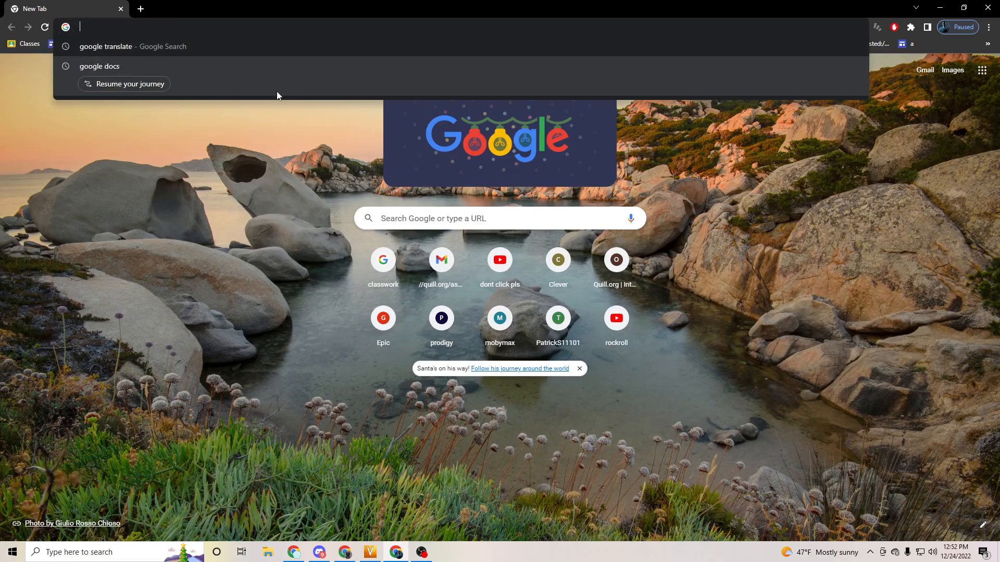
{"action": "mouse_move", "coordinate": [127, 56]}
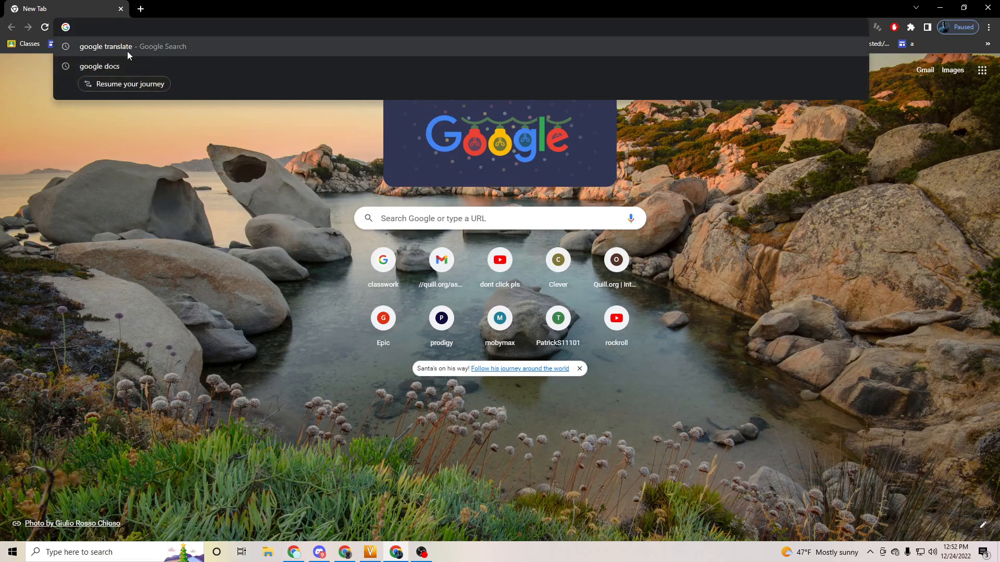
{"action": "type", "text": "des"}
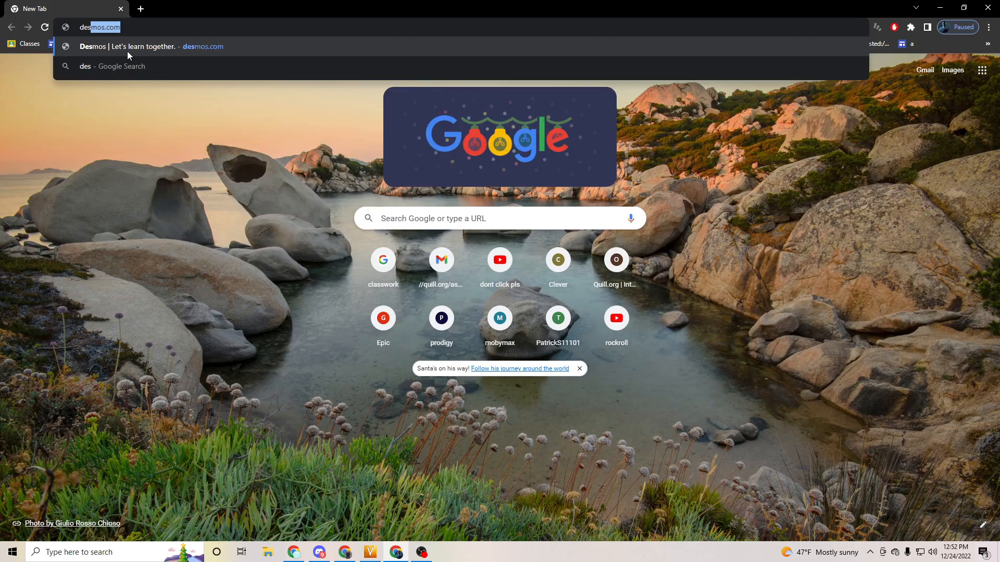
{"action": "type", "text": "destroy sec"}
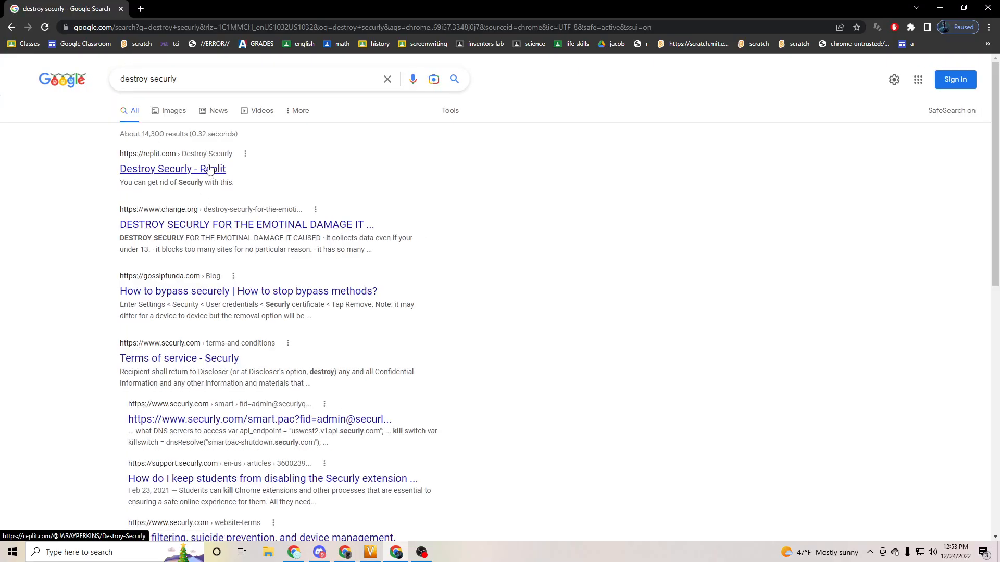
- Open the 'Destroy Securly - Replit' result and scroll through its project description
{"action": "left_click", "coordinate": [172, 168]}
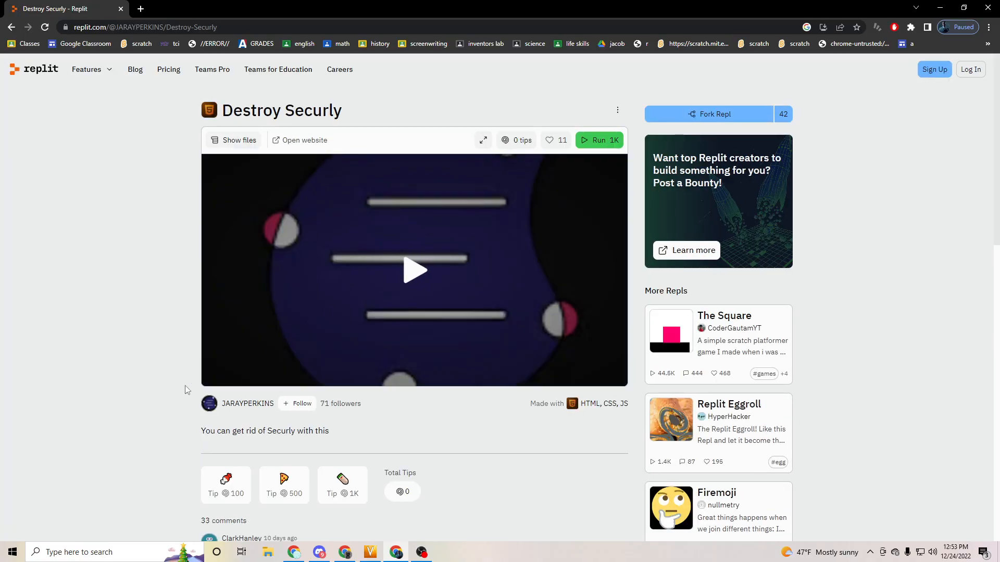
{"action": "mouse_move", "coordinate": [105, 399]}
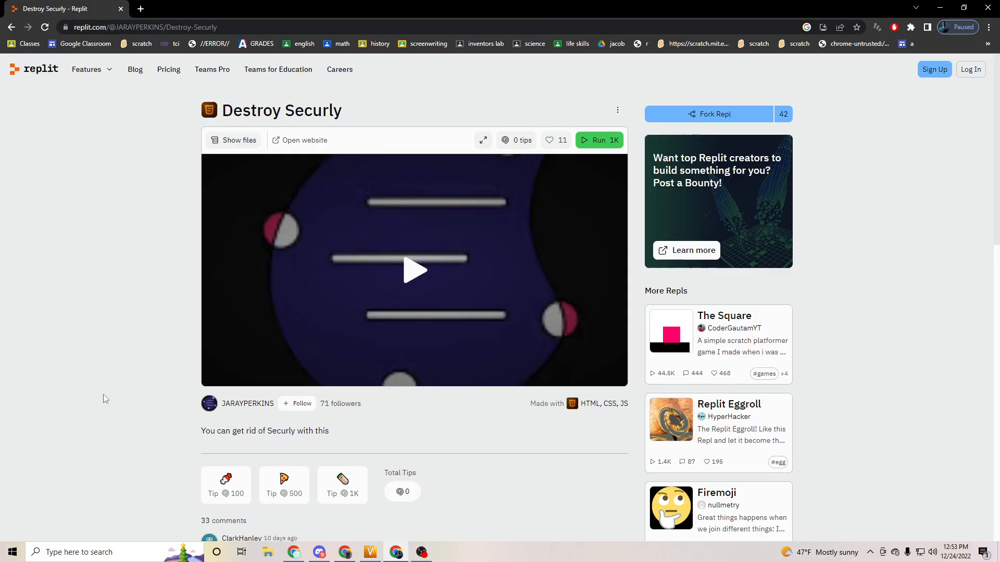
{"action": "mouse_move", "coordinate": [80, 340]}
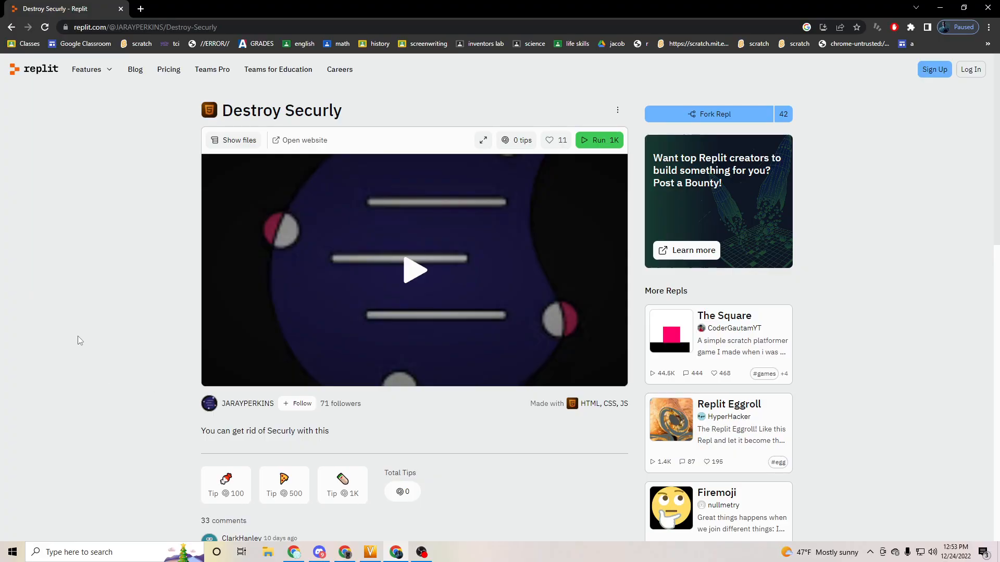
{"action": "scroll", "scroll_direction": "down", "scroll_amount": 3}
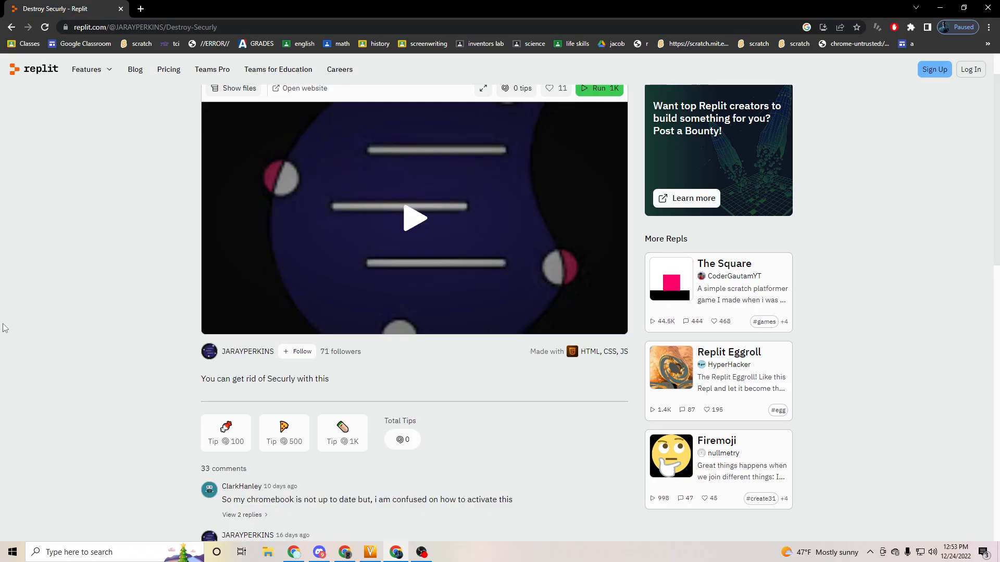
{"action": "scroll", "scroll_direction": "up", "scroll_amount": 3}
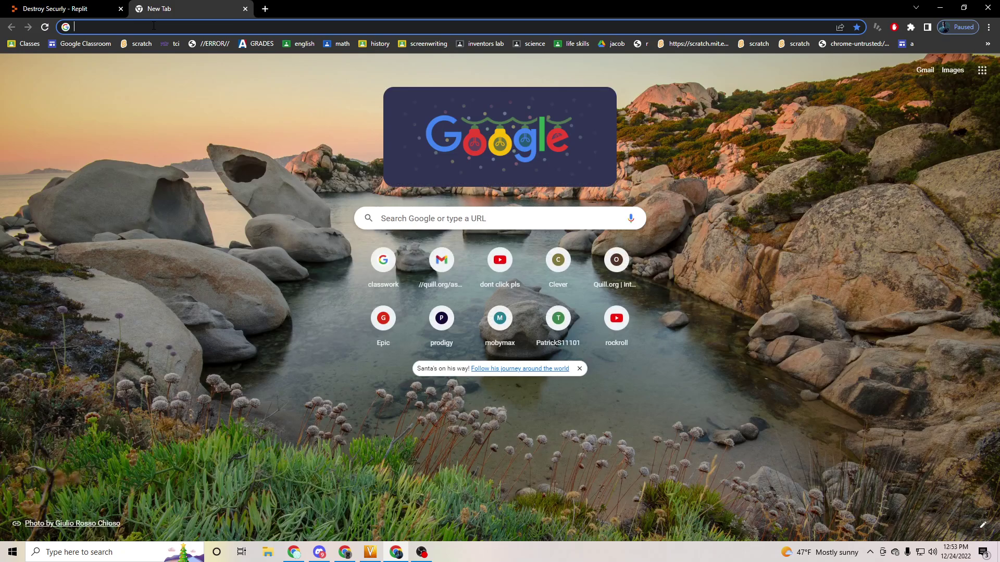
- Search 'destroy securly' again and open the 'Destroy Securly - Replit' result in the second tab
{"action": "type", "text": "destr"}
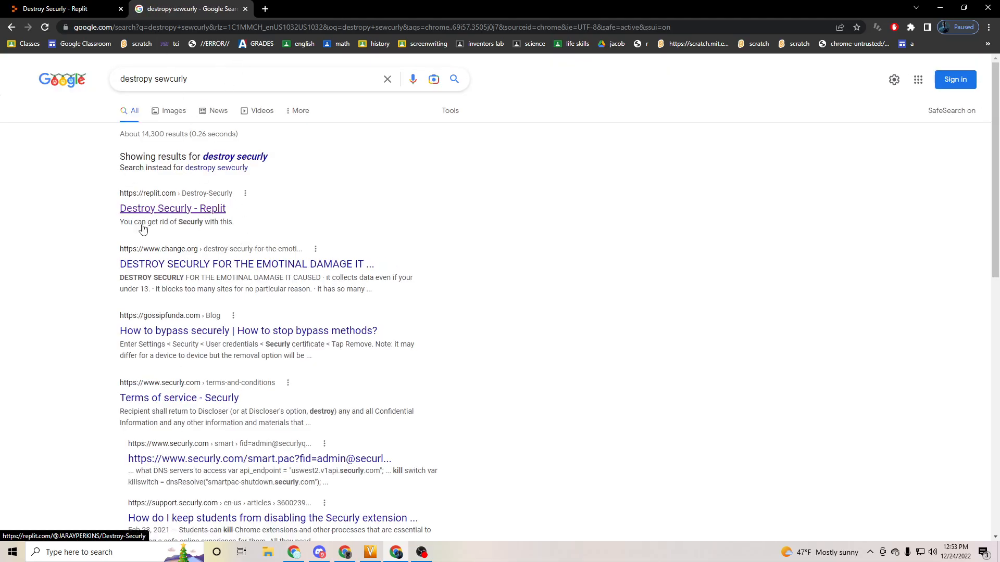
{"action": "left_click", "coordinate": [172, 208]}
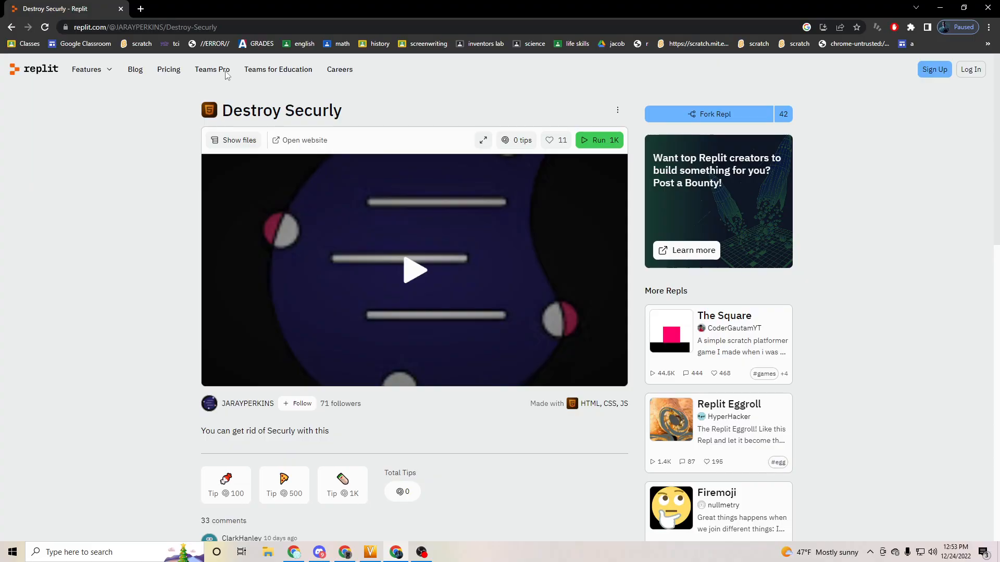
{"action": "mouse_move", "coordinate": [187, 193]}
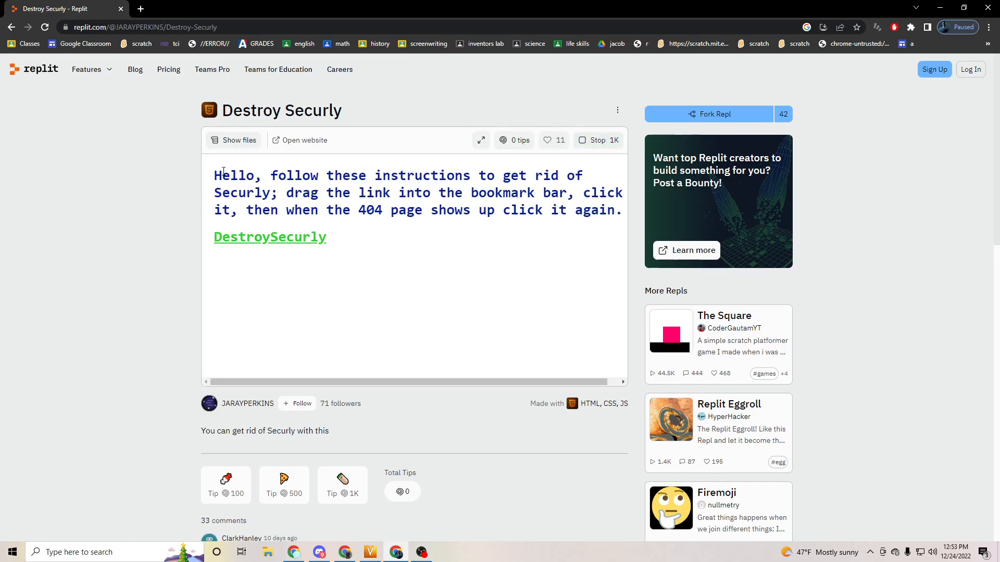
{"action": "mouse_move", "coordinate": [255, 167]}
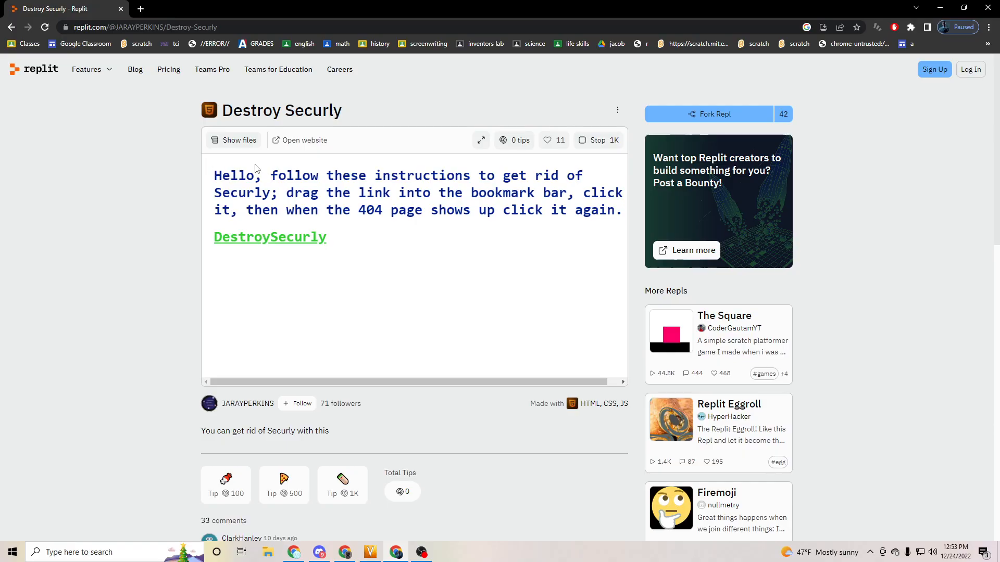
{"action": "mouse_move", "coordinate": [471, 196]}
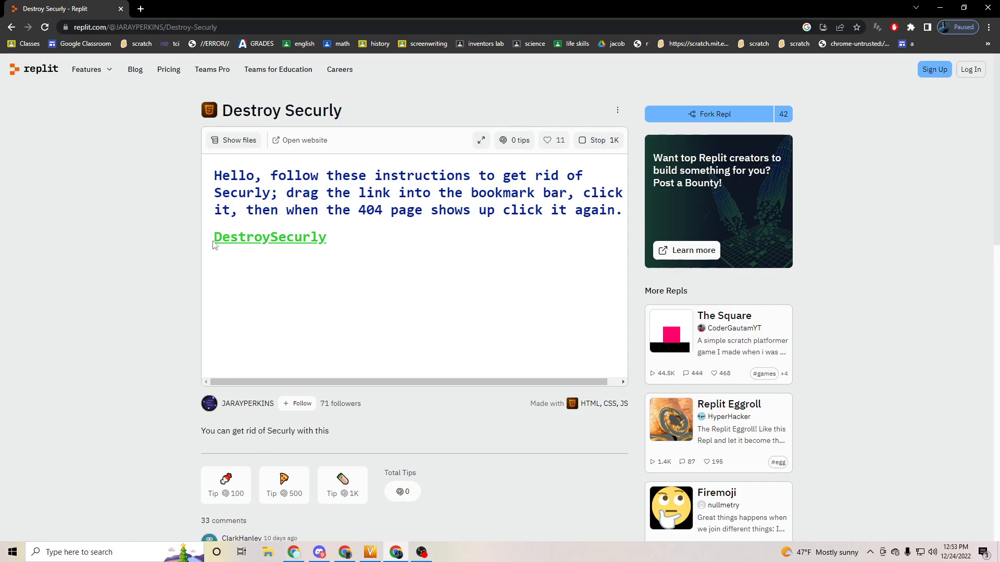
{"action": "mouse_move", "coordinate": [285, 248]}
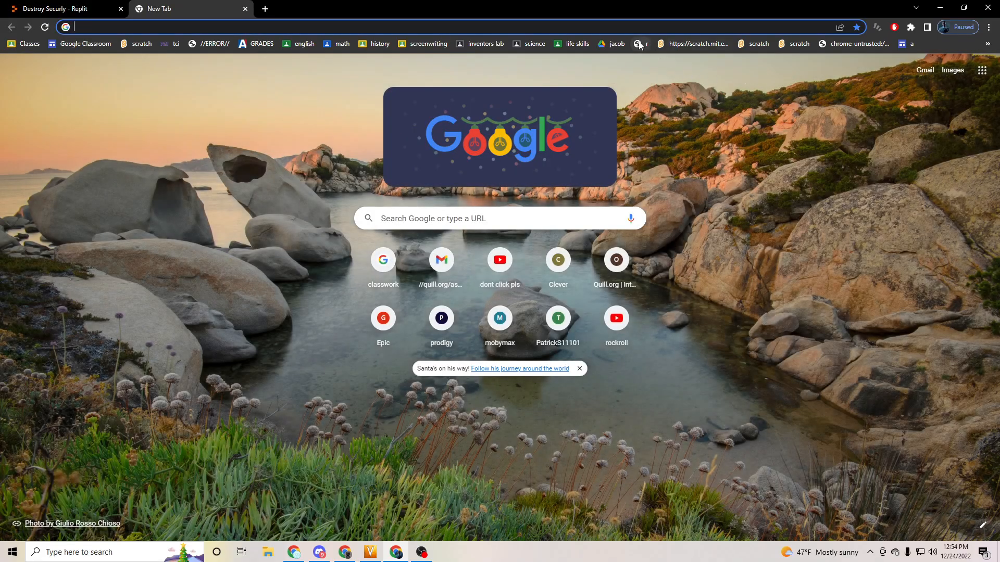
{"action": "mouse_move", "coordinate": [714, 41]}
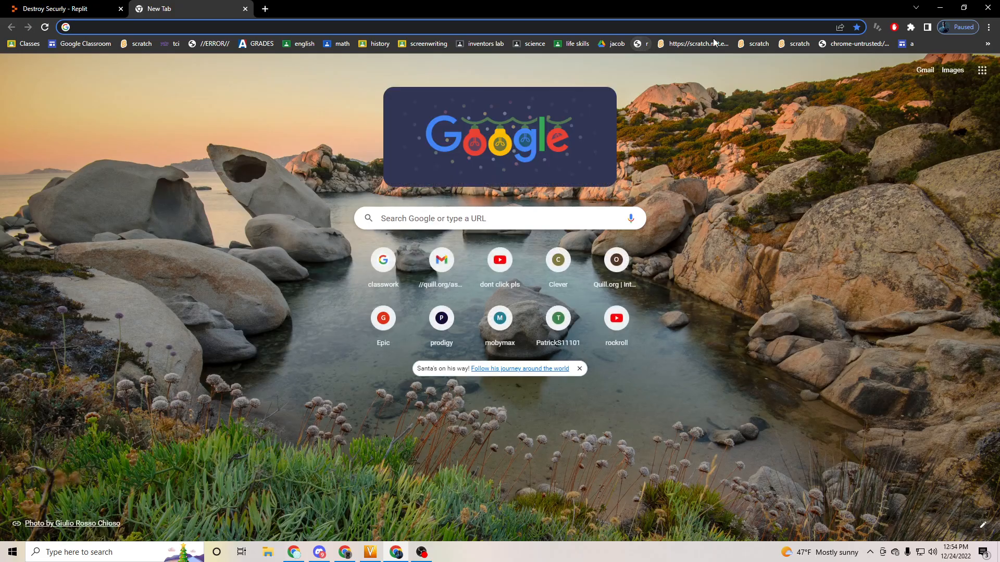
{"action": "mouse_move", "coordinate": [639, 48]}
{"action": "type", "text": "a"}
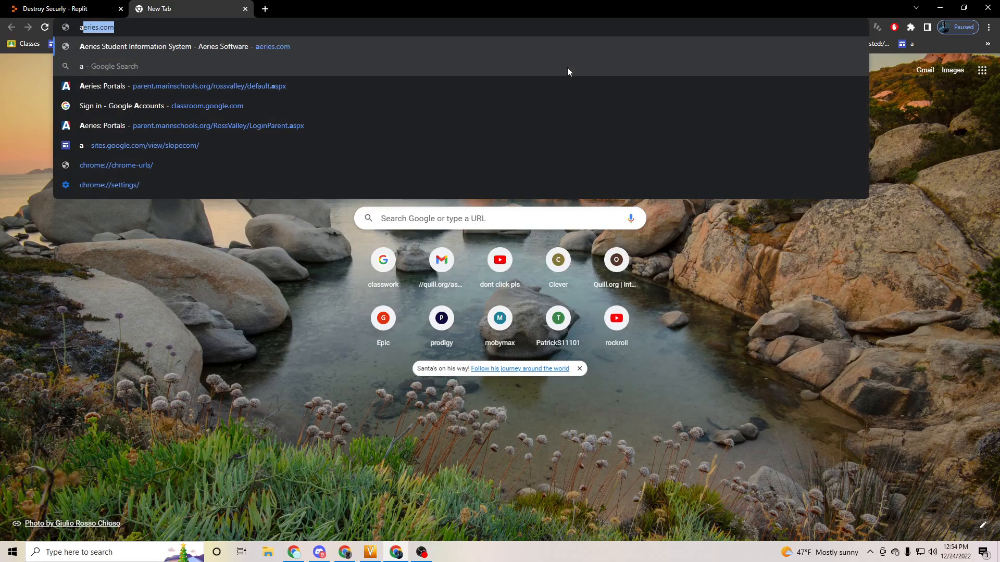
- Discard the autocompleted site suggestion and submit the typed query in the third tab
{"action": "key", "text": "backspace"}
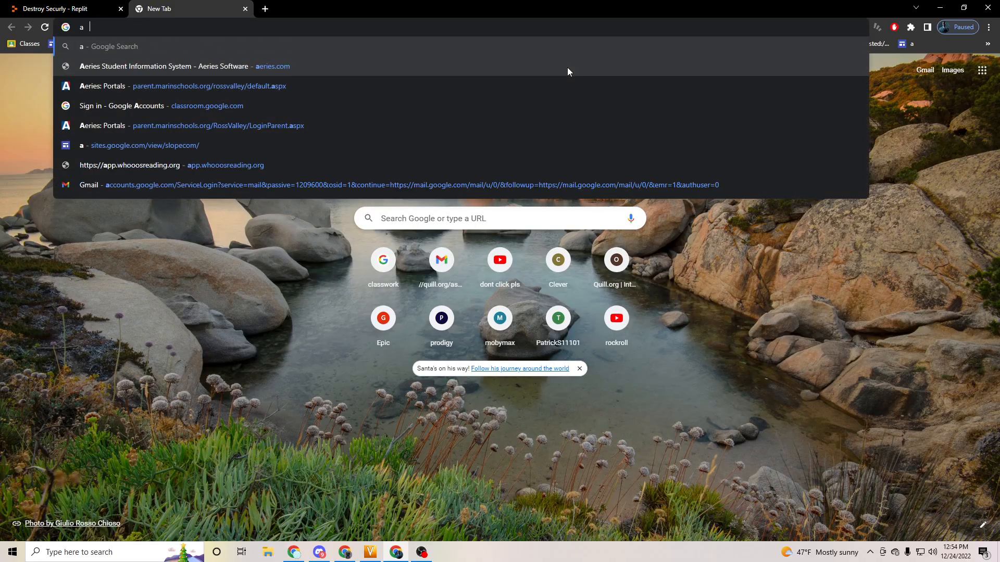
{"action": "key", "text": "Return"}
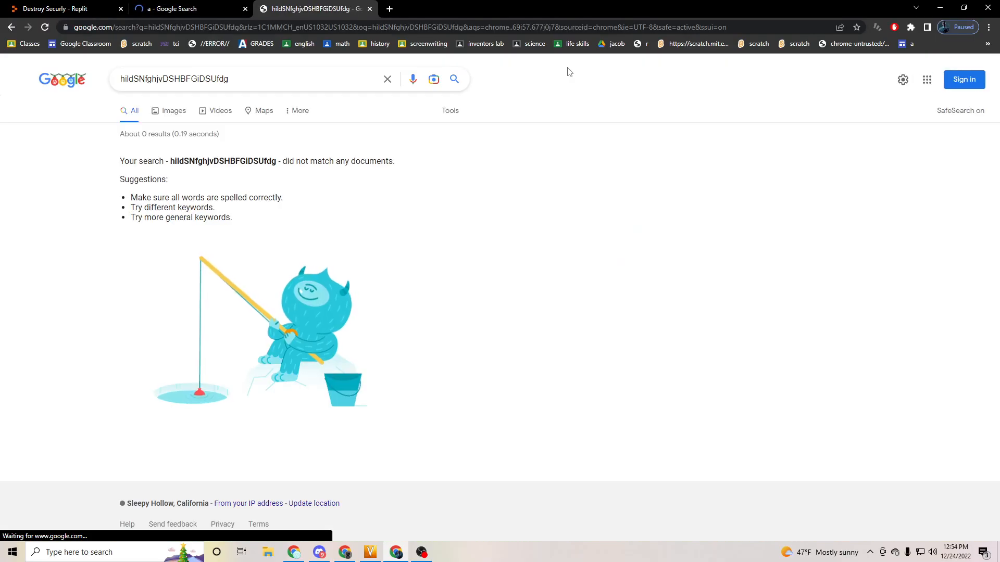
{"action": "mouse_move", "coordinate": [464, 71]}
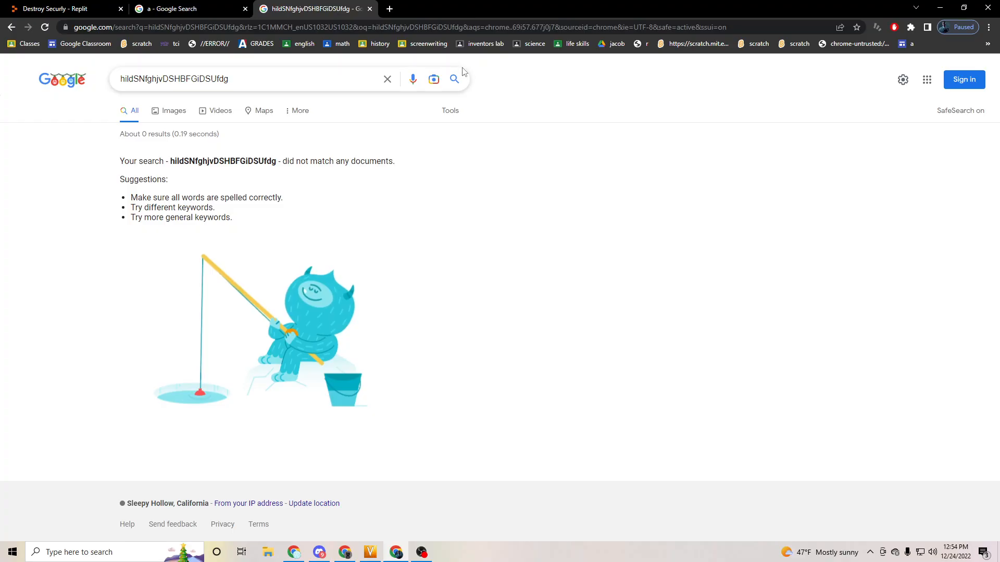
{"action": "mouse_move", "coordinate": [640, 51]}
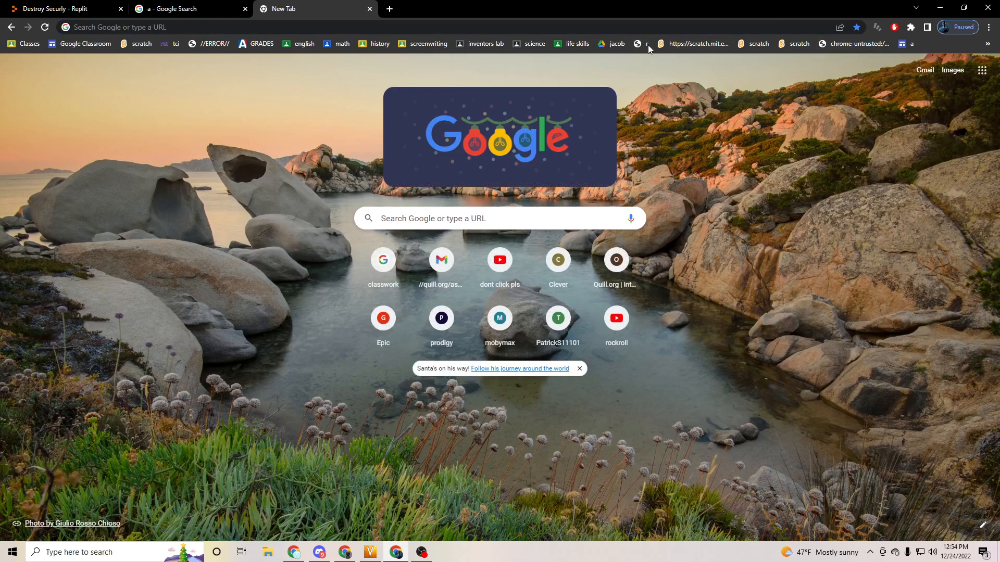
{"action": "mouse_move", "coordinate": [375, 104]}
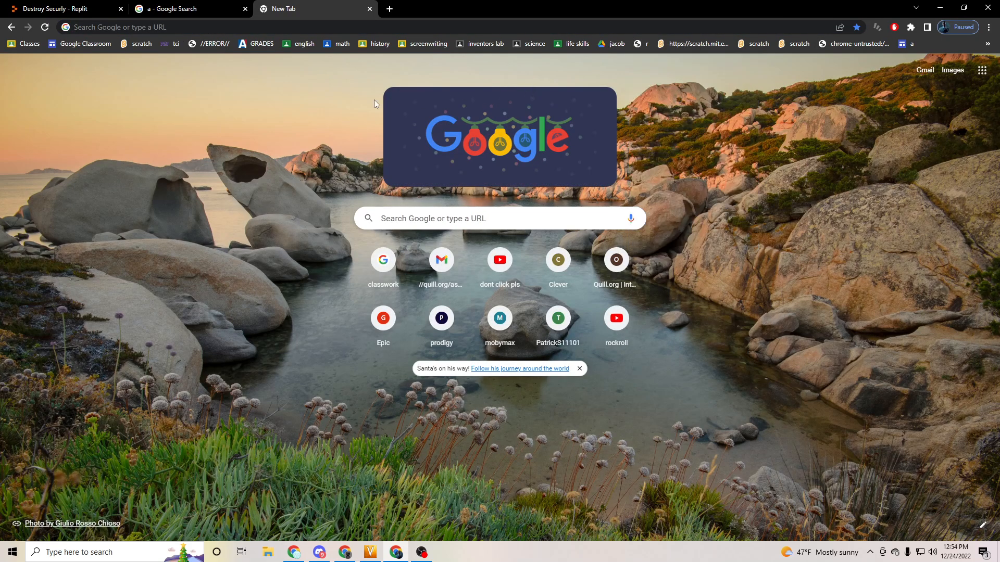
- Switch to the Replit tab and add the DestroySecurly link to the bookmarks bar
{"action": "left_click", "coordinate": [60, 9]}
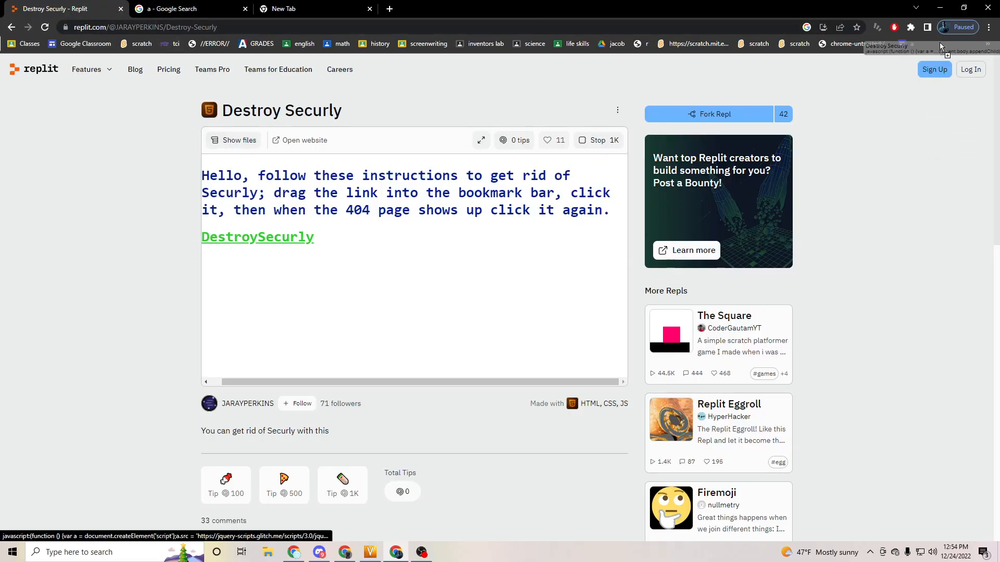
{"action": "right_click", "coordinate": [905, 43]}
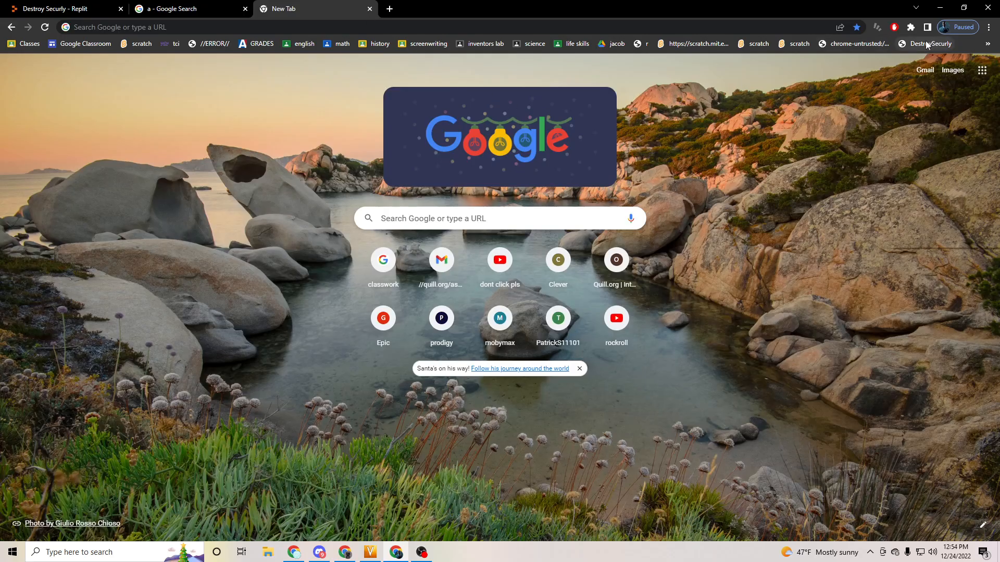
{"action": "mouse_move", "coordinate": [267, 8]}
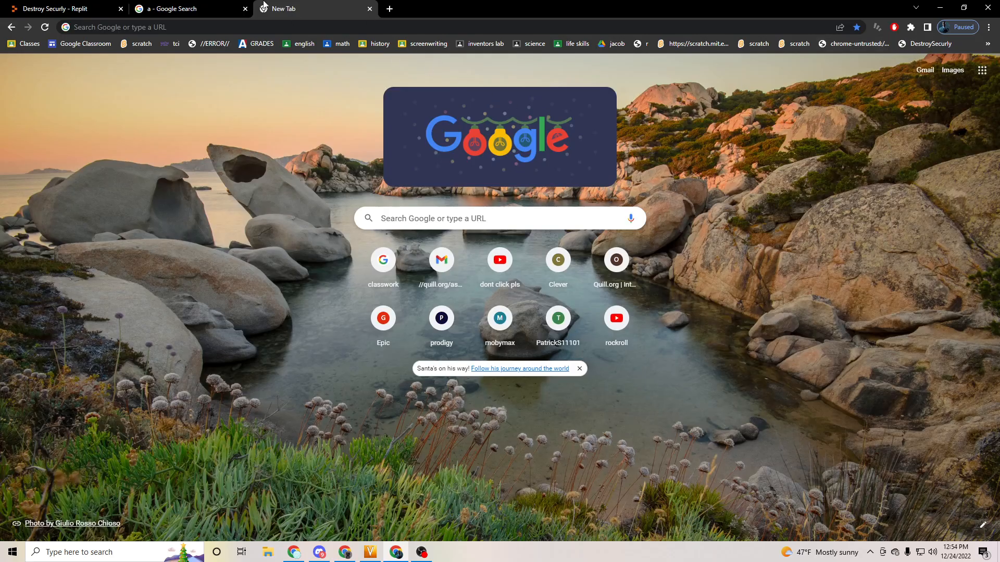
- Search 'zdefrilhgfdziy', then run the DestroySecurly bookmarklet, landing on the /webstoreexploit 404 page
{"action": "type", "text": "zdefrilhgfdziy"}
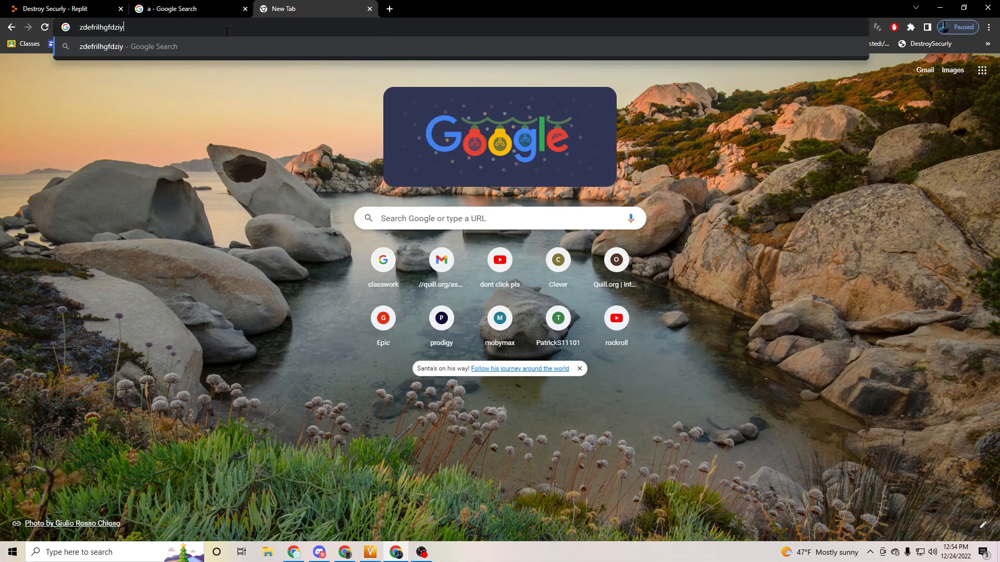
{"action": "key", "text": "Return"}
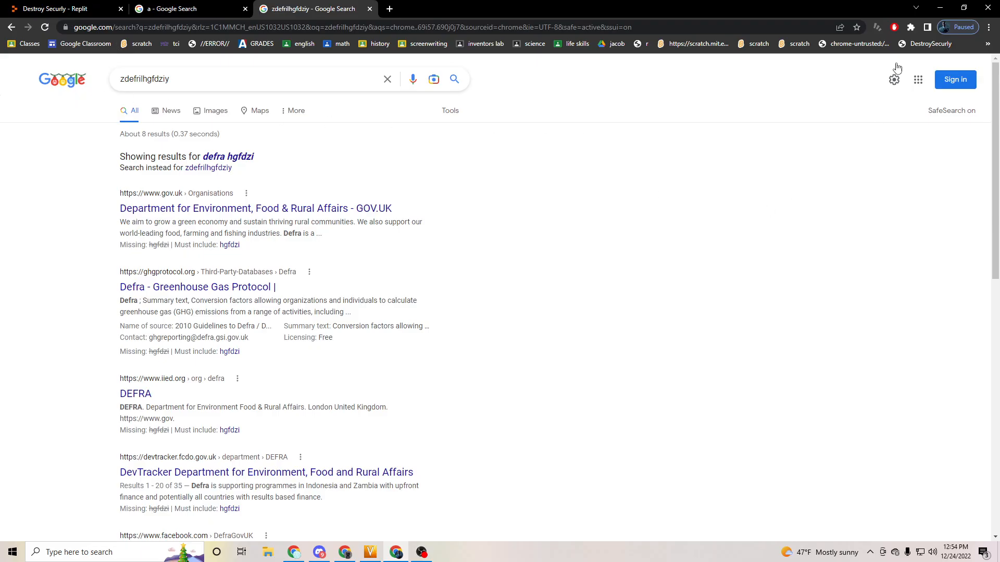
{"action": "left_click", "coordinate": [926, 44]}
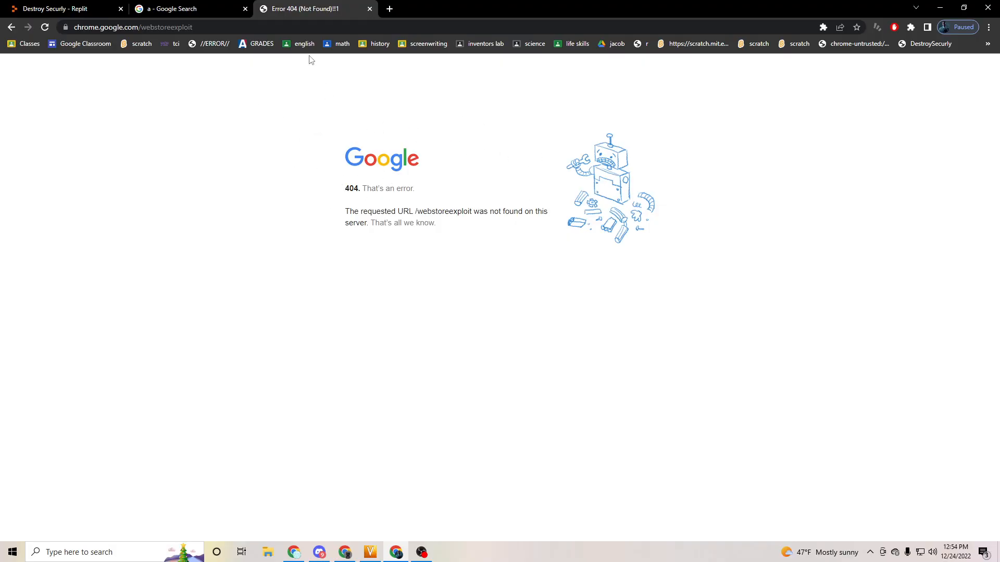
{"action": "mouse_move", "coordinate": [929, 43]}
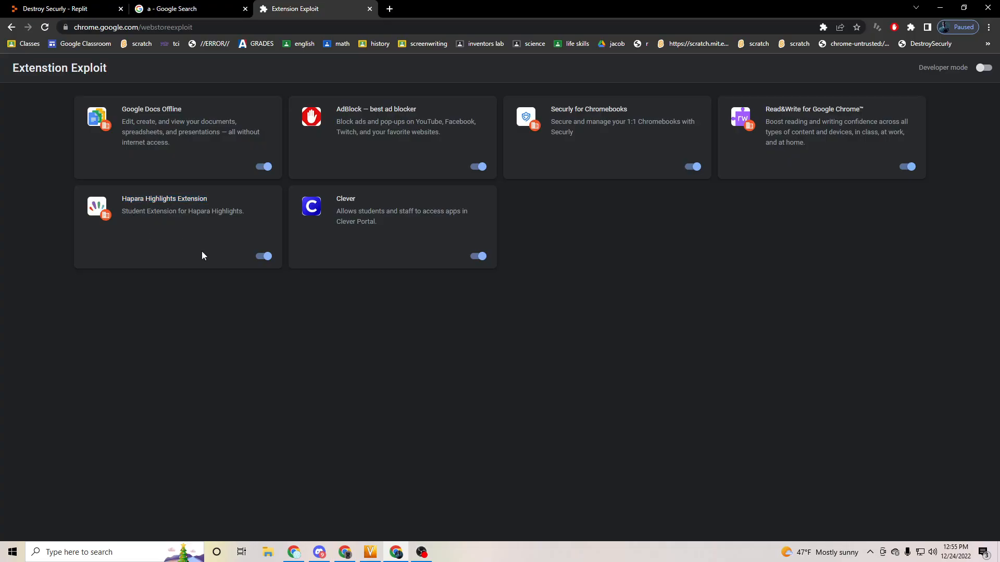
- Switch off Hapara Highlights, then open Chrome's extensions management page in a new tab
{"action": "left_click", "coordinate": [262, 256]}
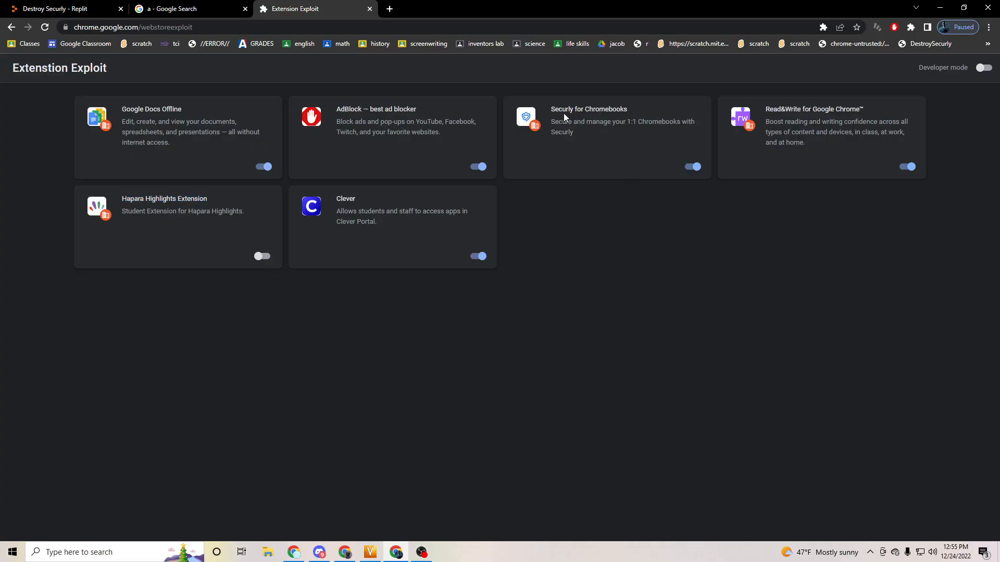
{"action": "left_click", "coordinate": [691, 167]}
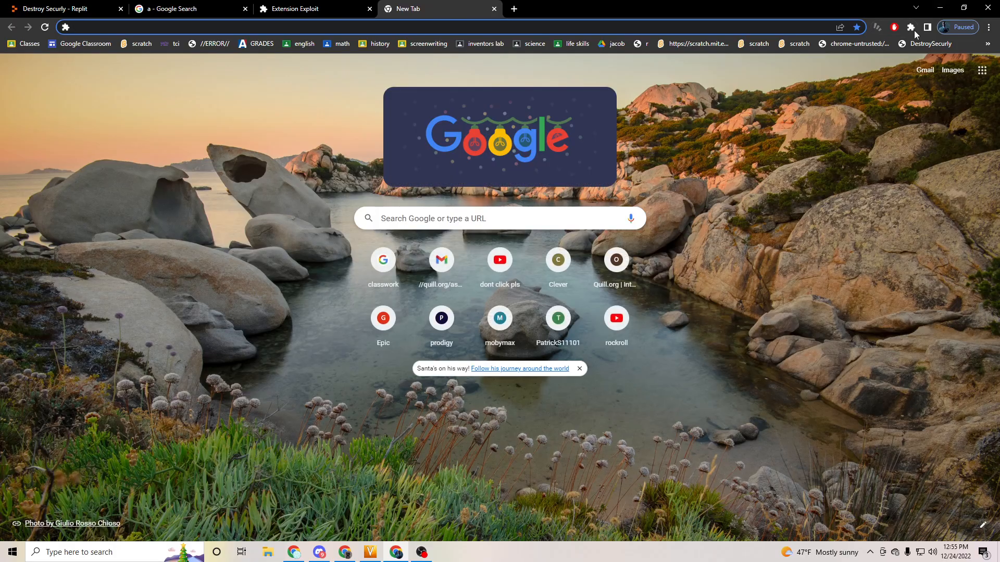
{"action": "left_click", "coordinate": [911, 28]}
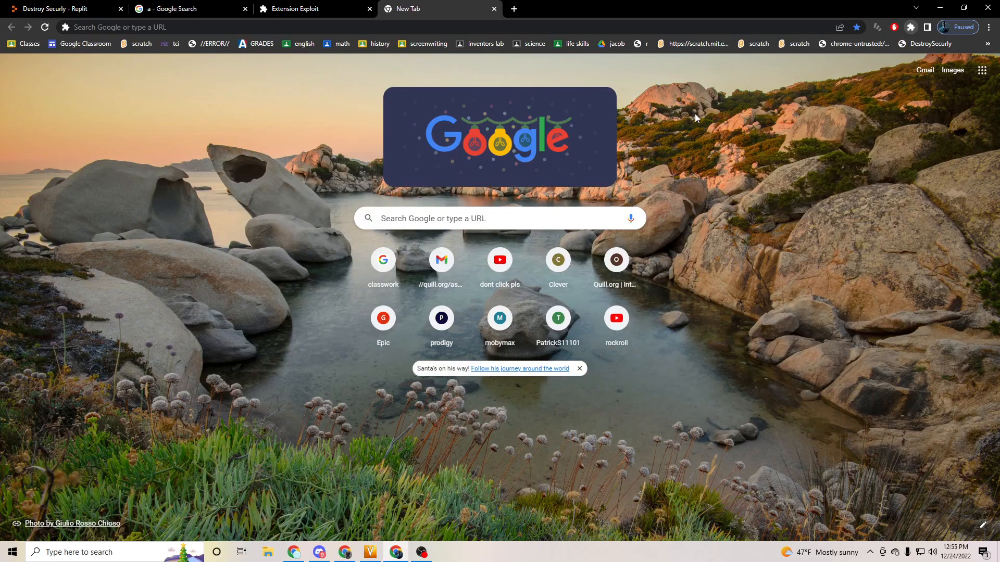
{"action": "left_click", "coordinate": [910, 27]}
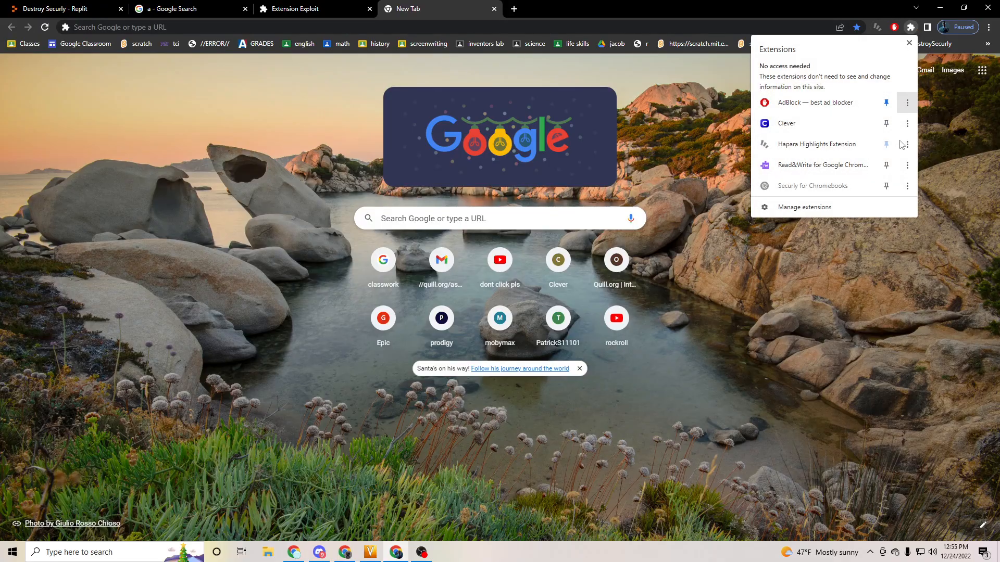
{"action": "left_click", "coordinate": [803, 207]}
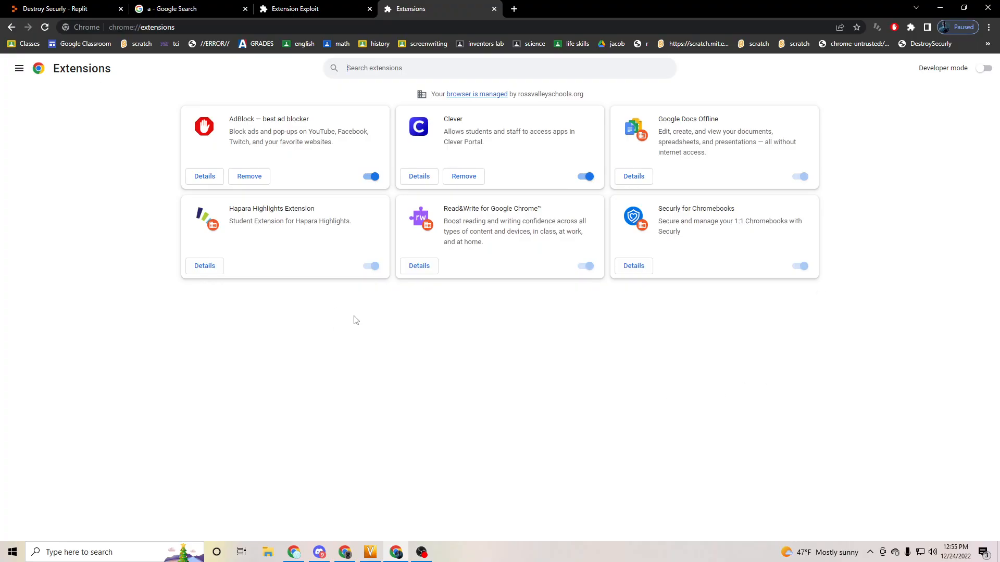
{"action": "mouse_move", "coordinate": [599, 225]}
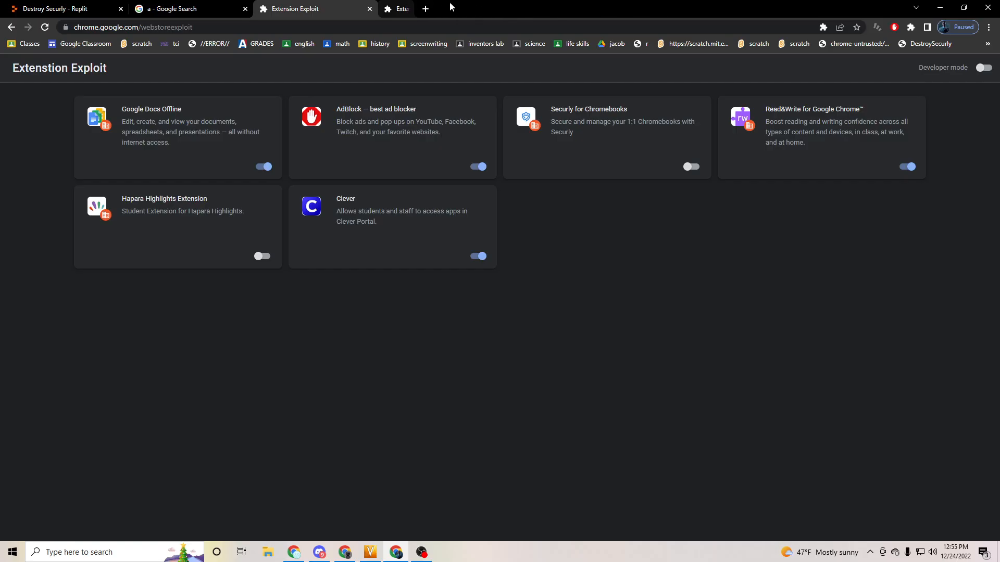
- Launch the DestroySecurly bookmarklet in a new tab to load Extension Exploit again
{"action": "left_click", "coordinate": [424, 8]}
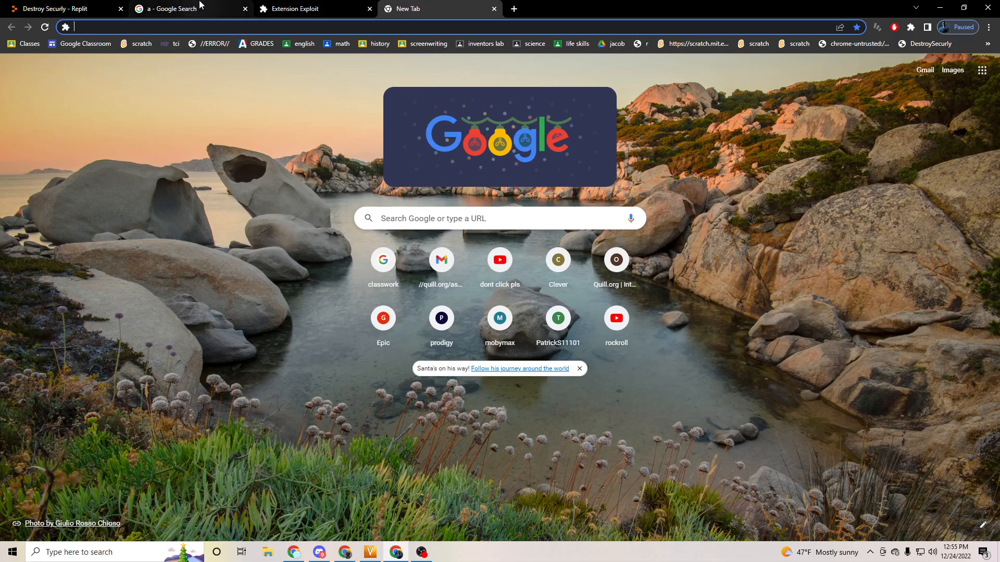
{"action": "left_click", "coordinate": [447, 26]}
{"action": "type", "text": "chrome.google.com/webstoreexploit"}
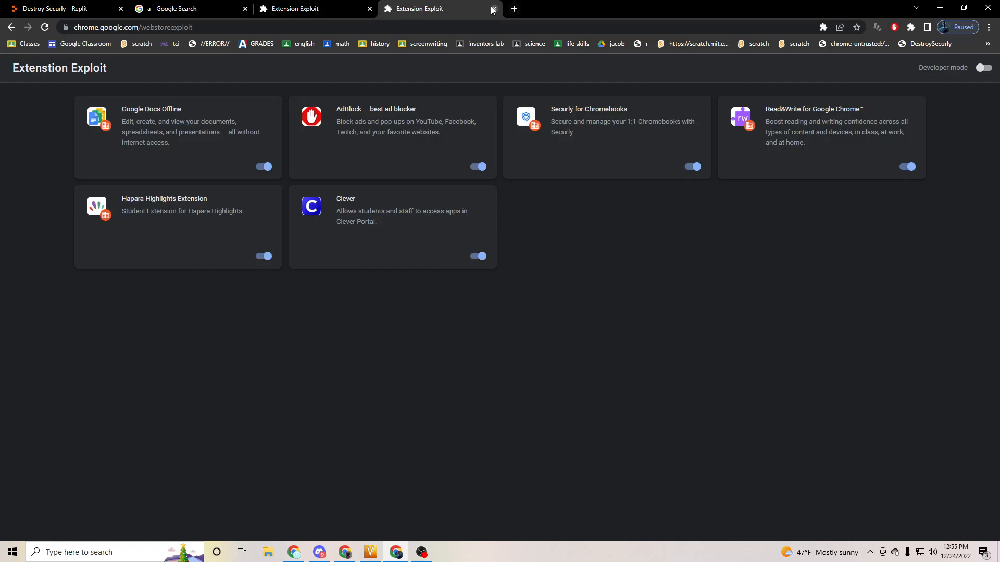
- Close the extra tab, toggle Hapara Highlights back on, and close the Extension Exploit tab
{"action": "left_click", "coordinate": [493, 9]}
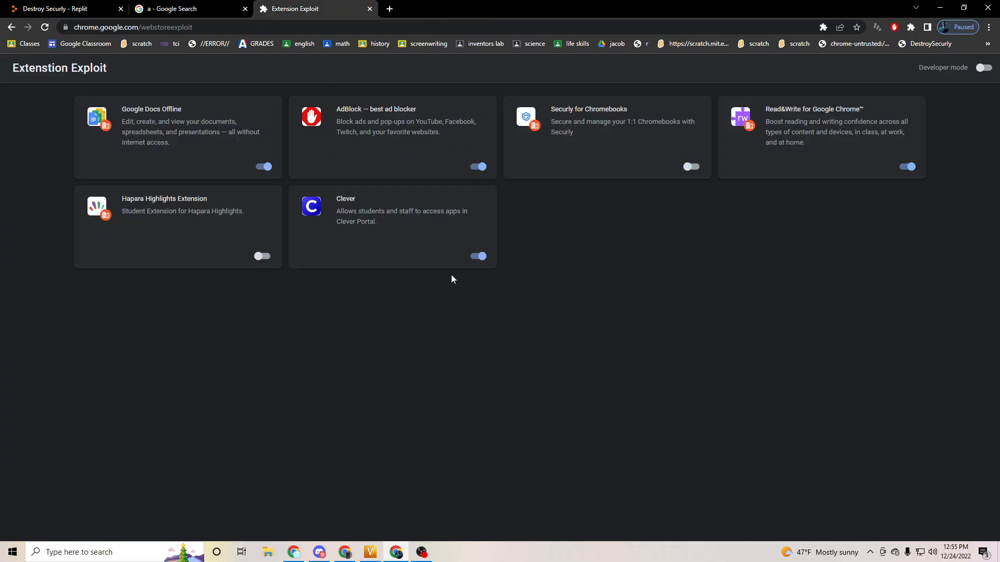
{"action": "left_click", "coordinate": [262, 256]}
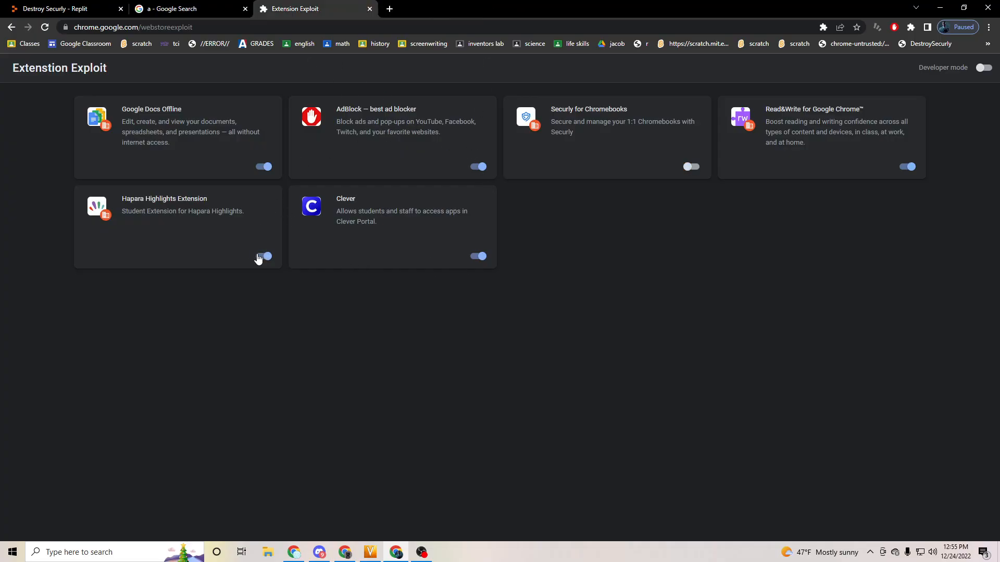
{"action": "left_click", "coordinate": [264, 255]}
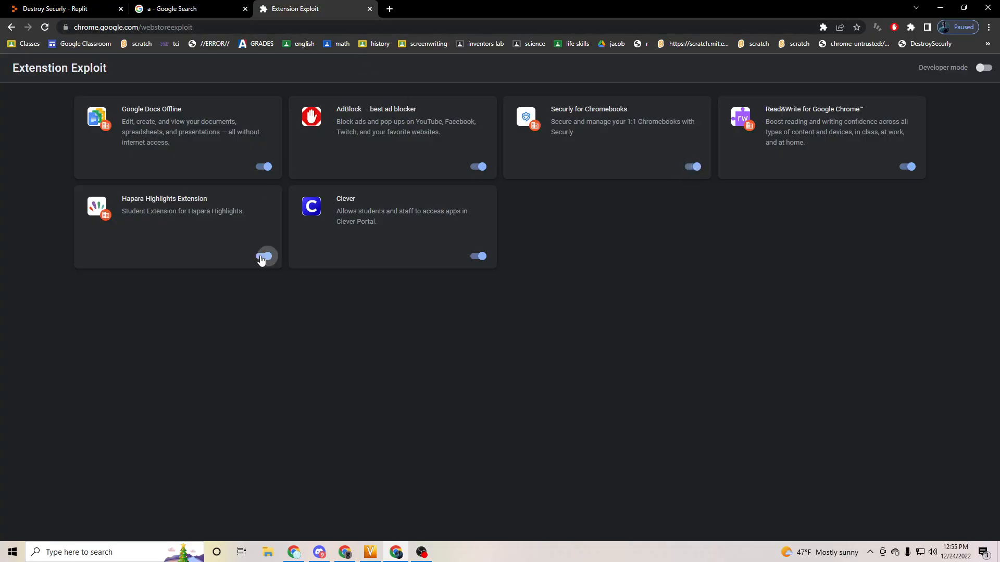
{"action": "left_click", "coordinate": [262, 256]}
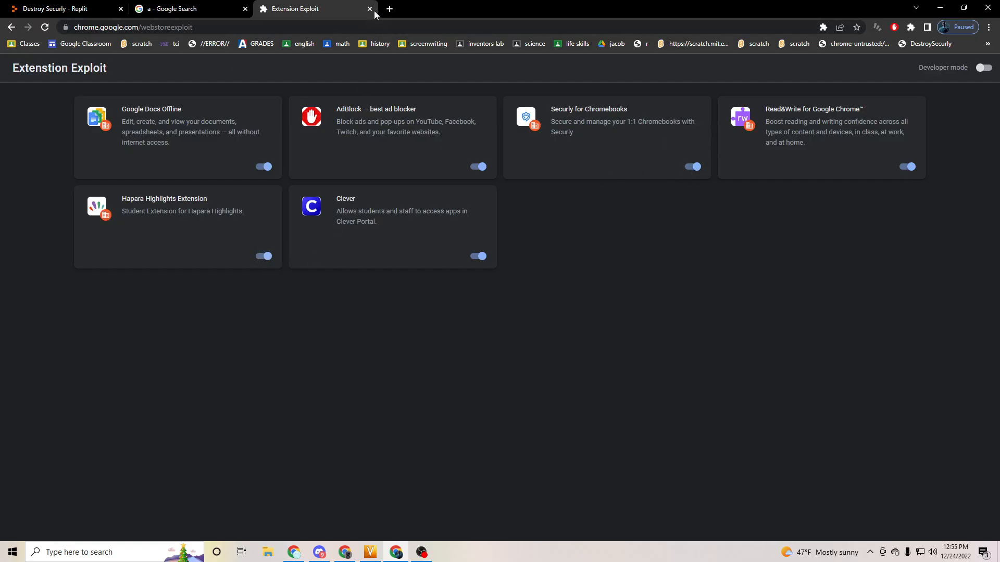
{"action": "left_click", "coordinate": [369, 8]}
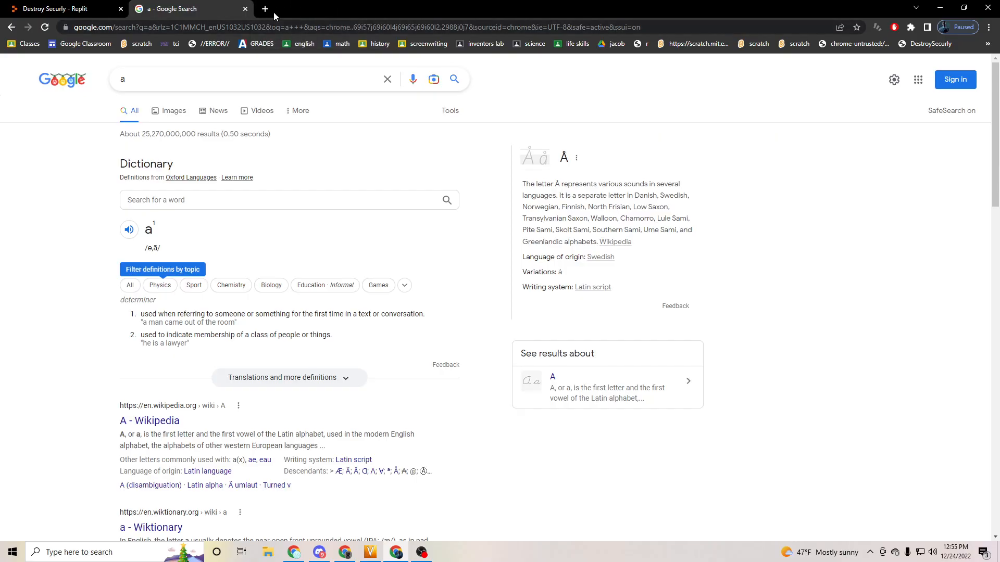